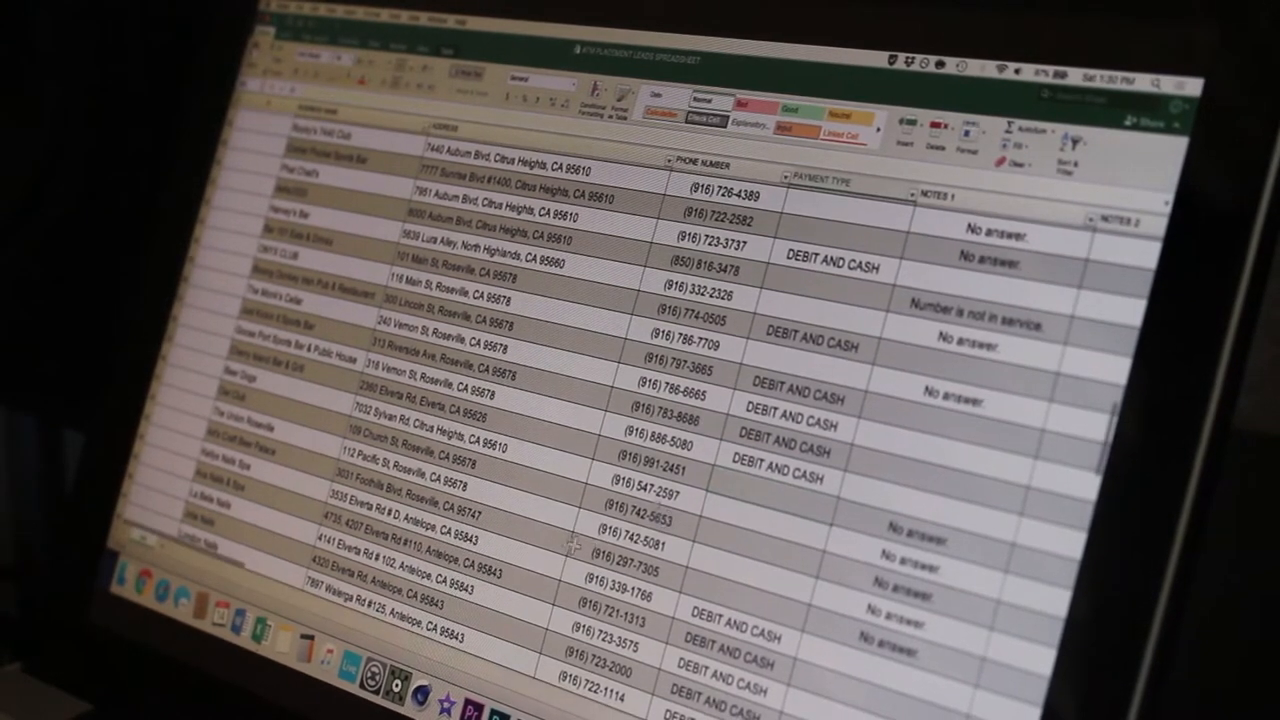
Scroll the Google Maps bar results and open Bowenhauser Public House's details
scroll(down, 3)
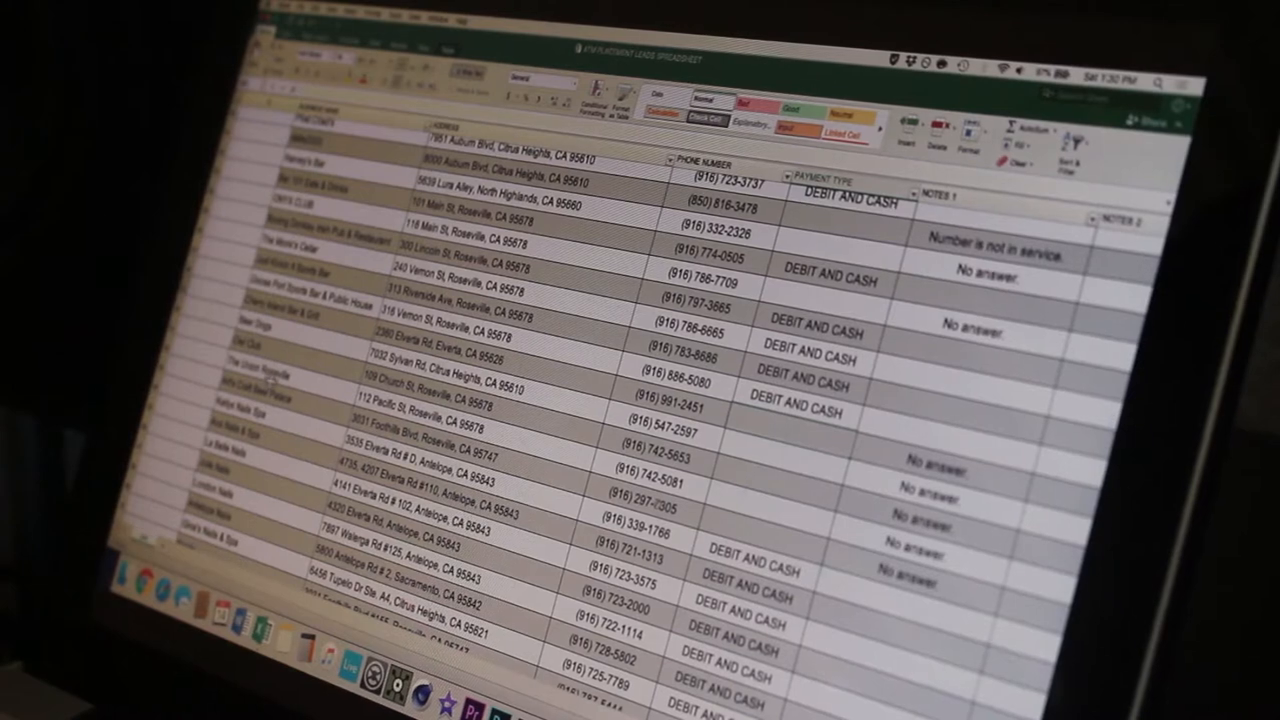
scroll(down, 3)
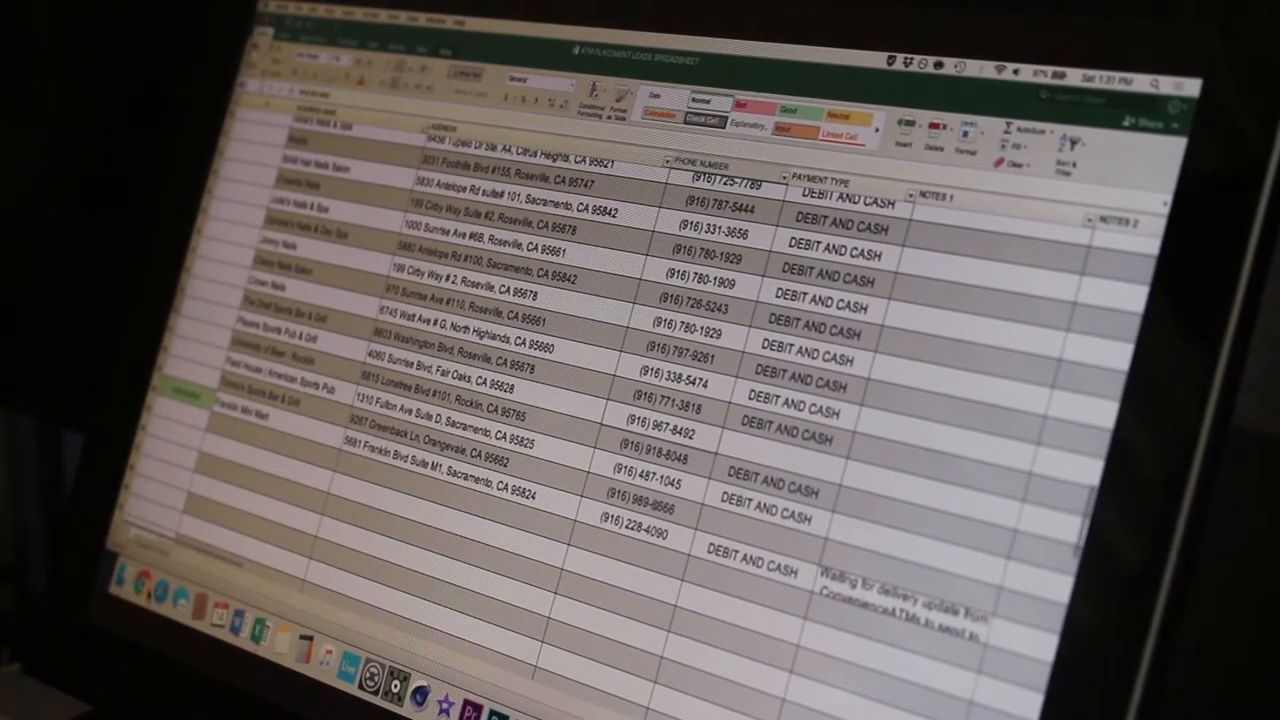
scroll(up, 3)
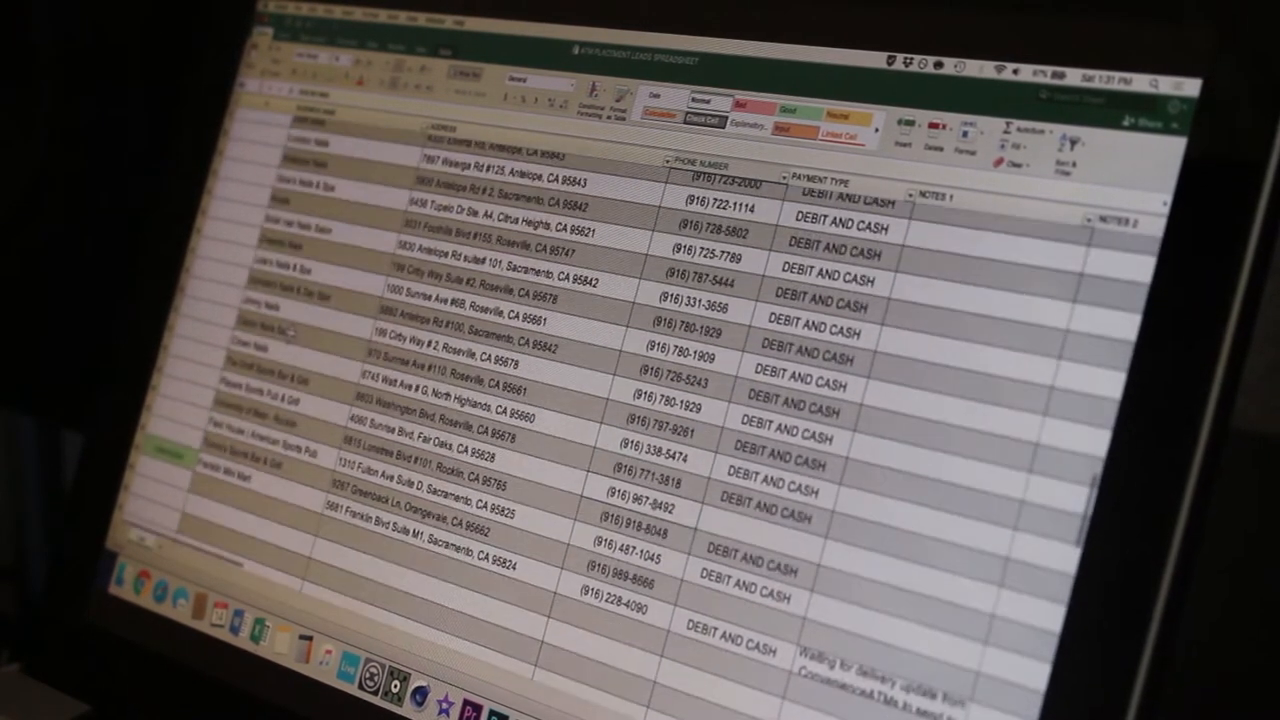
scroll(down, 3)
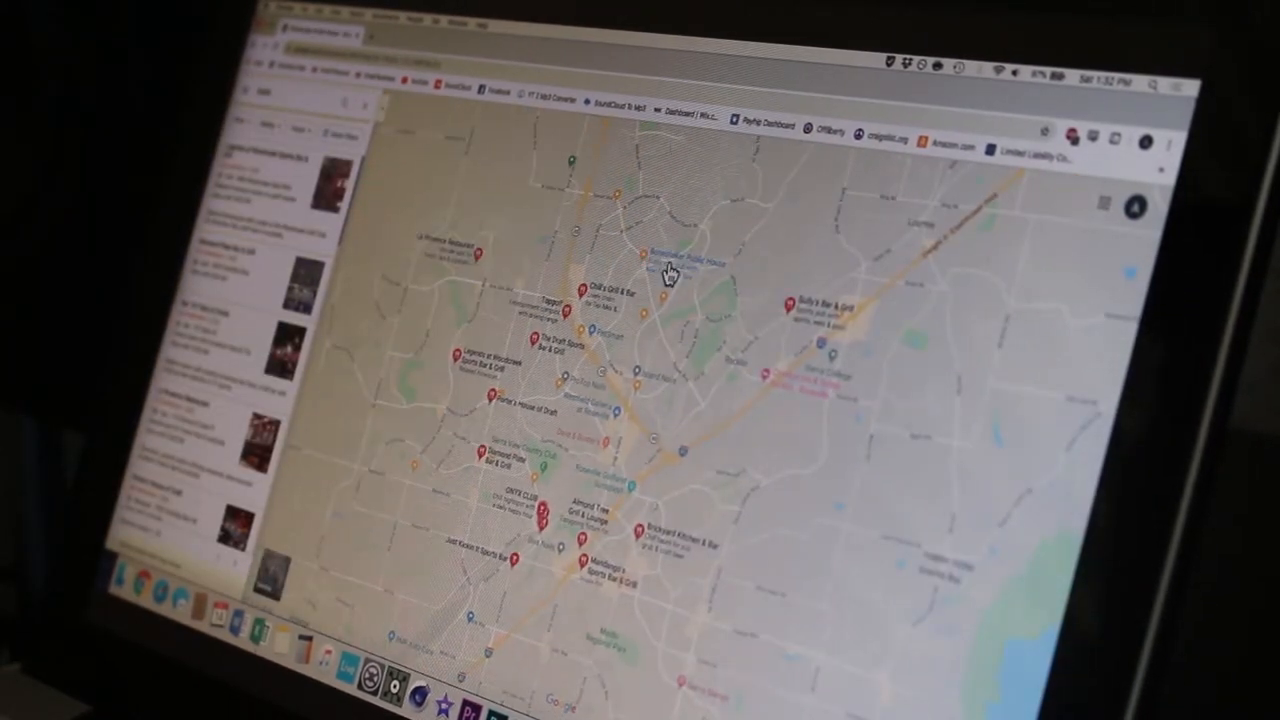
click(648, 256)
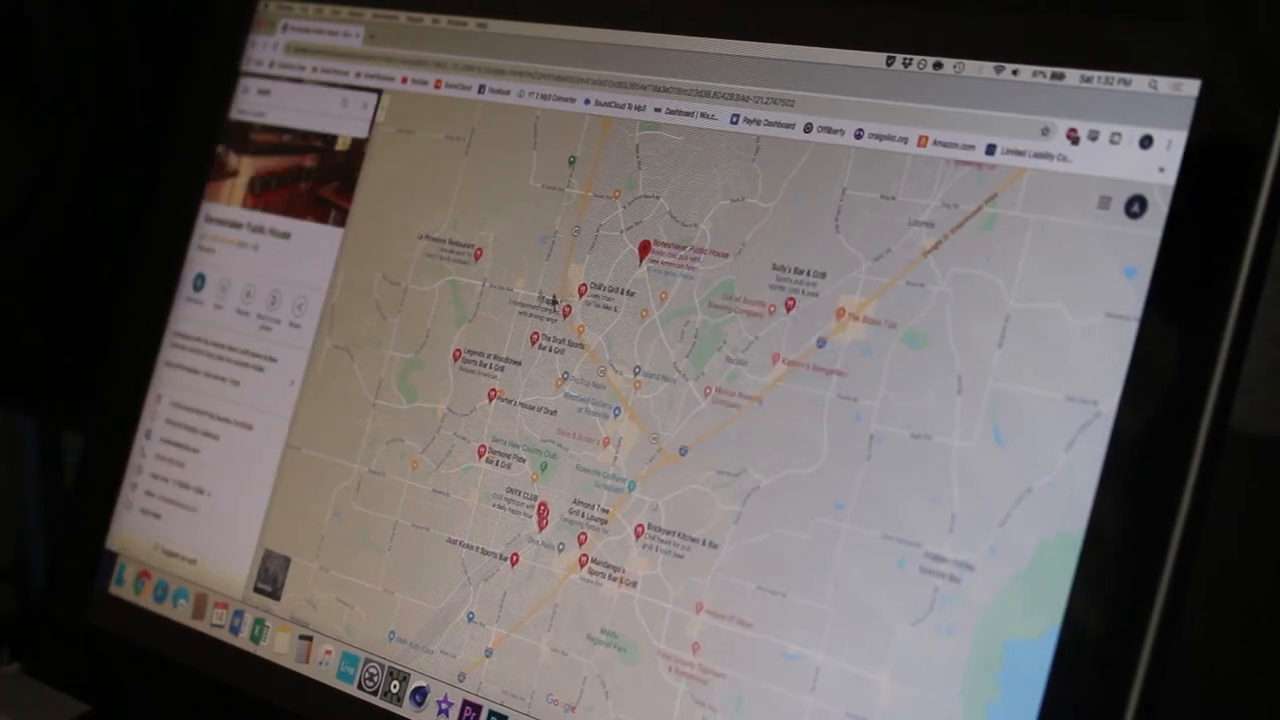